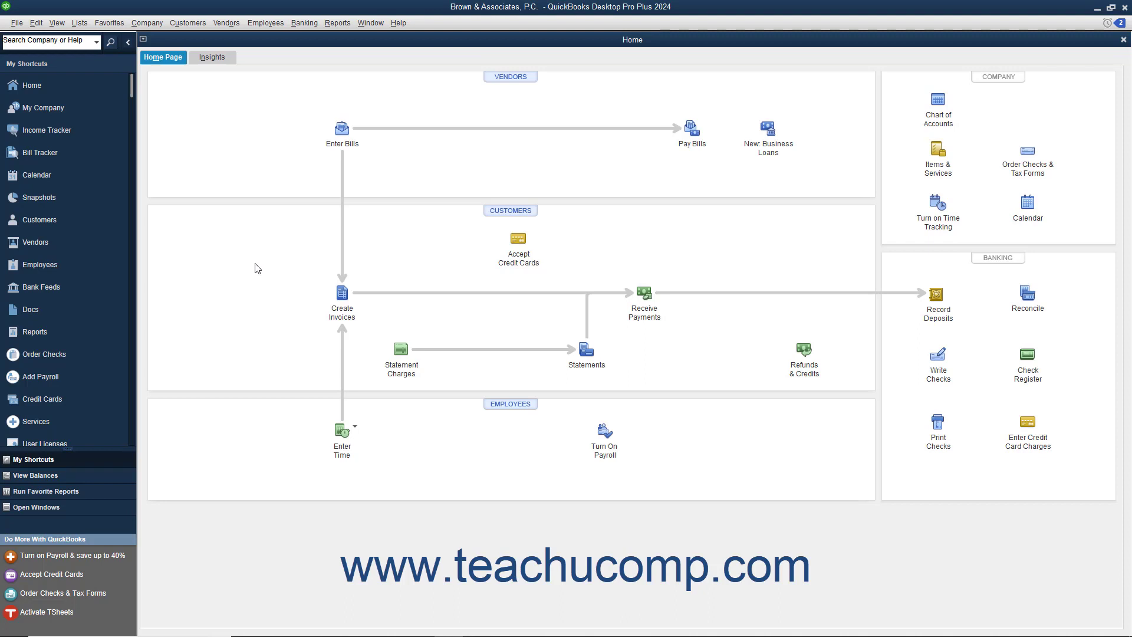
mouse_move(294, 63)
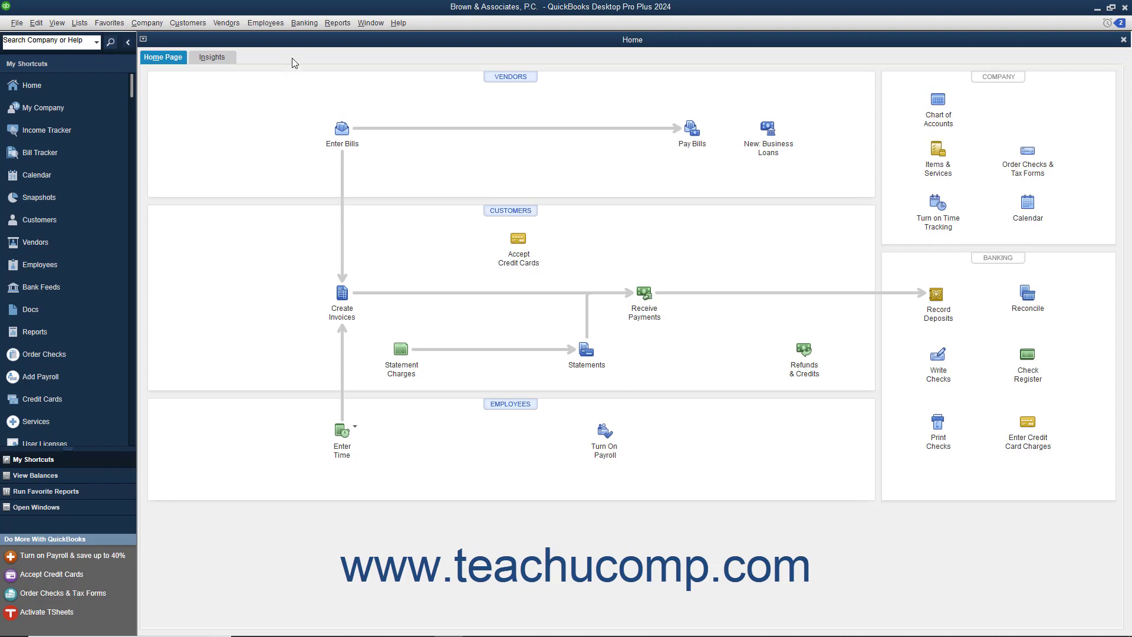
Open Enter Credit Card Charges from the Banking menu
click(304, 22)
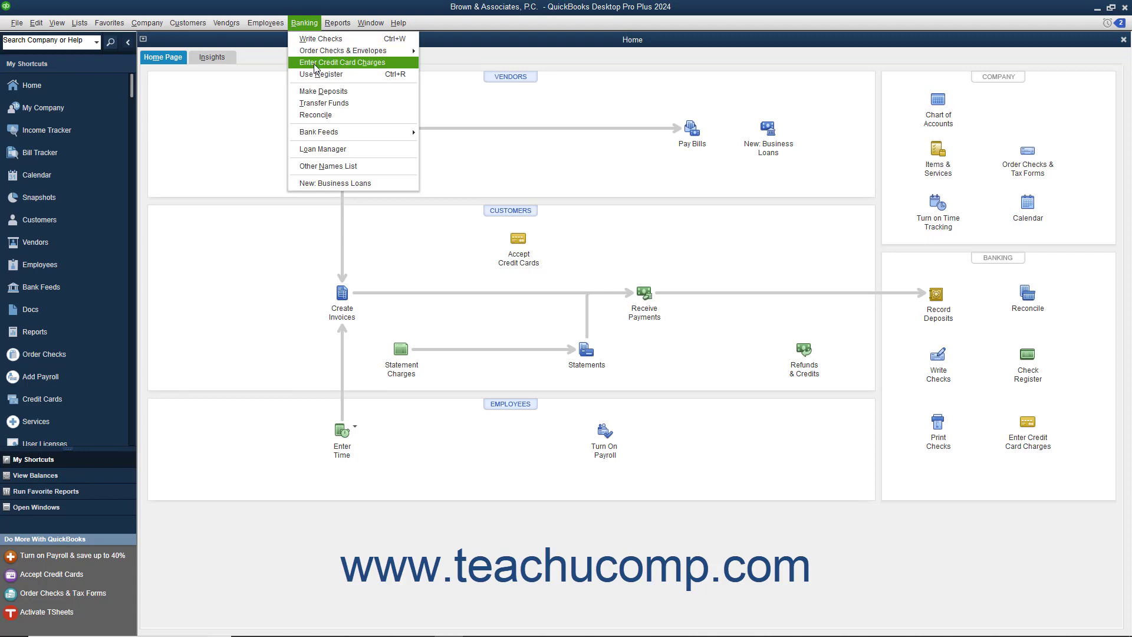
click(342, 62)
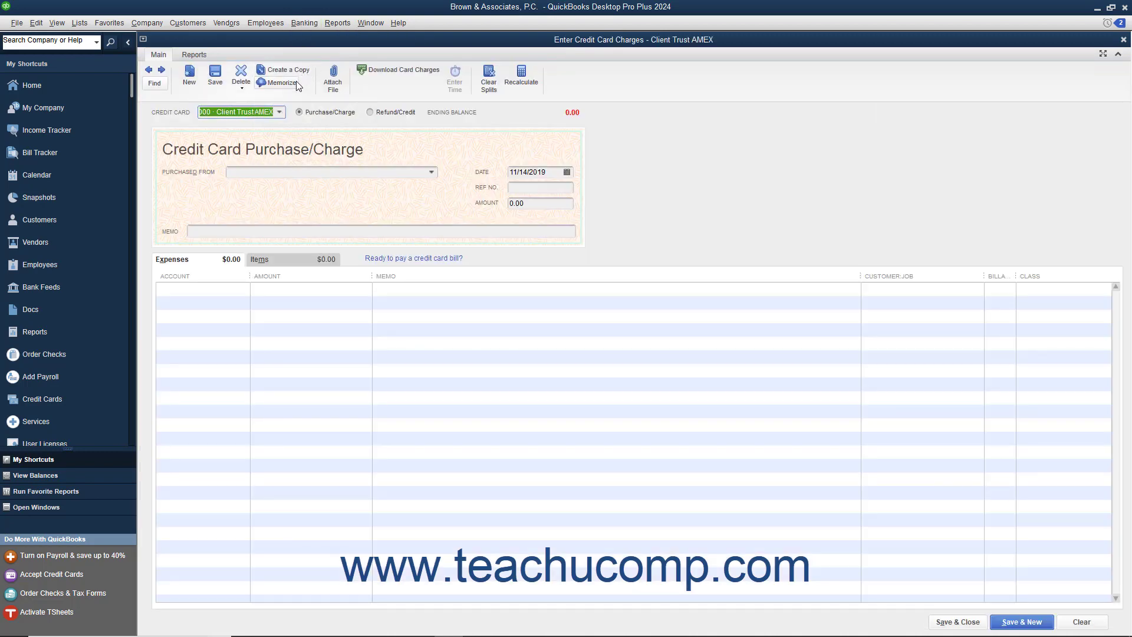
Charge $500 to Dr. Jones on the Trust AMEX card, ref CONSULT01, memo 'Expert witness consultation'
click(279, 112)
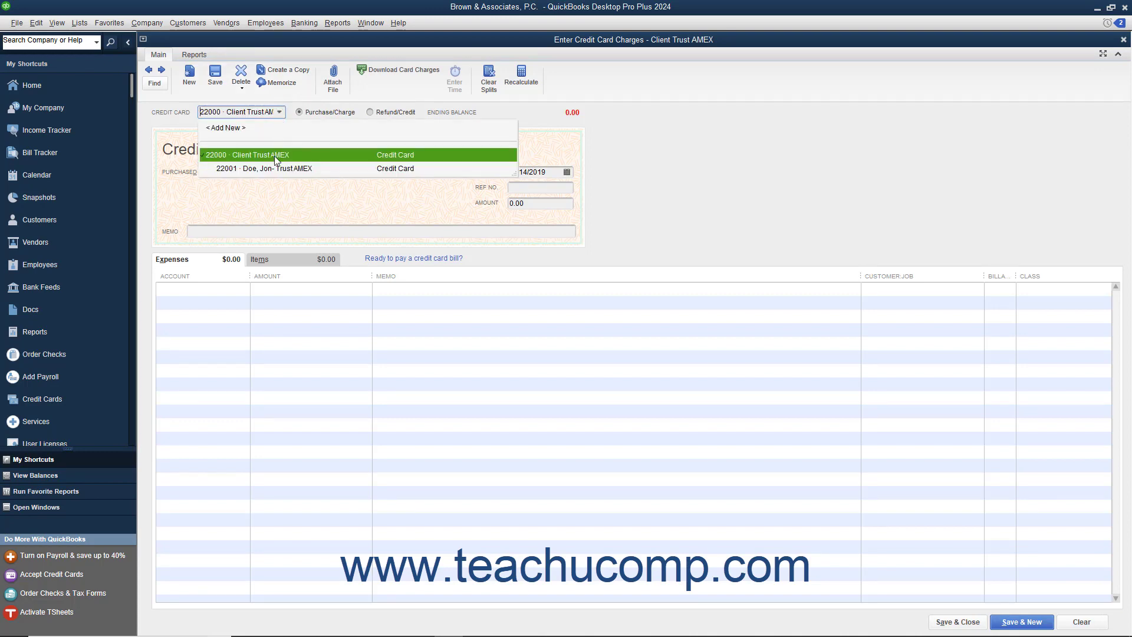
click(274, 168)
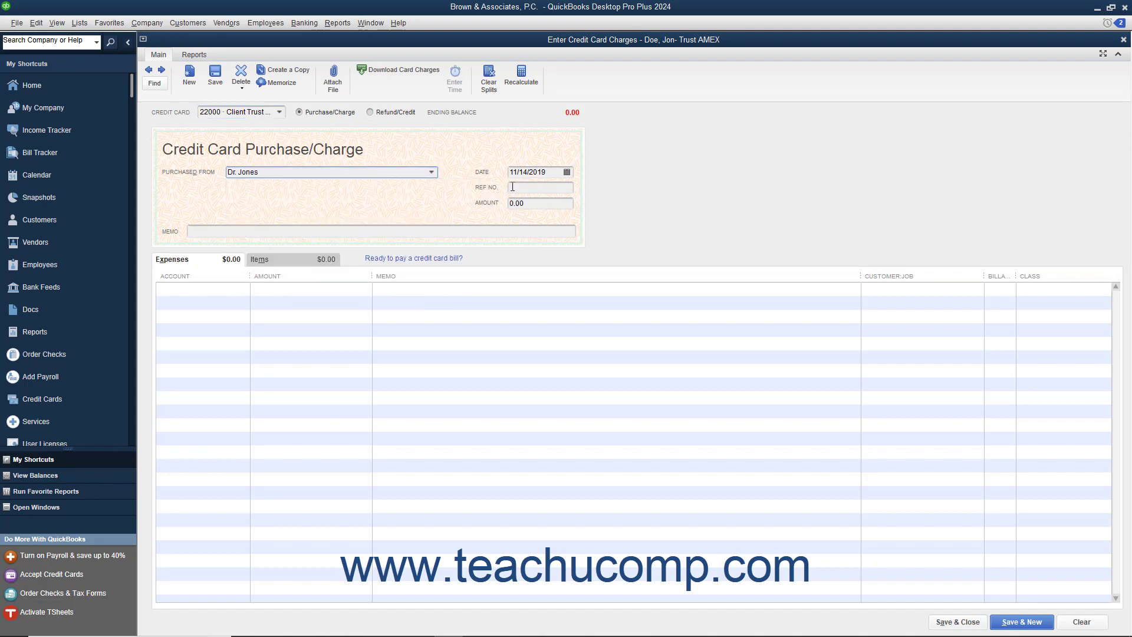
text(CONSULT01)
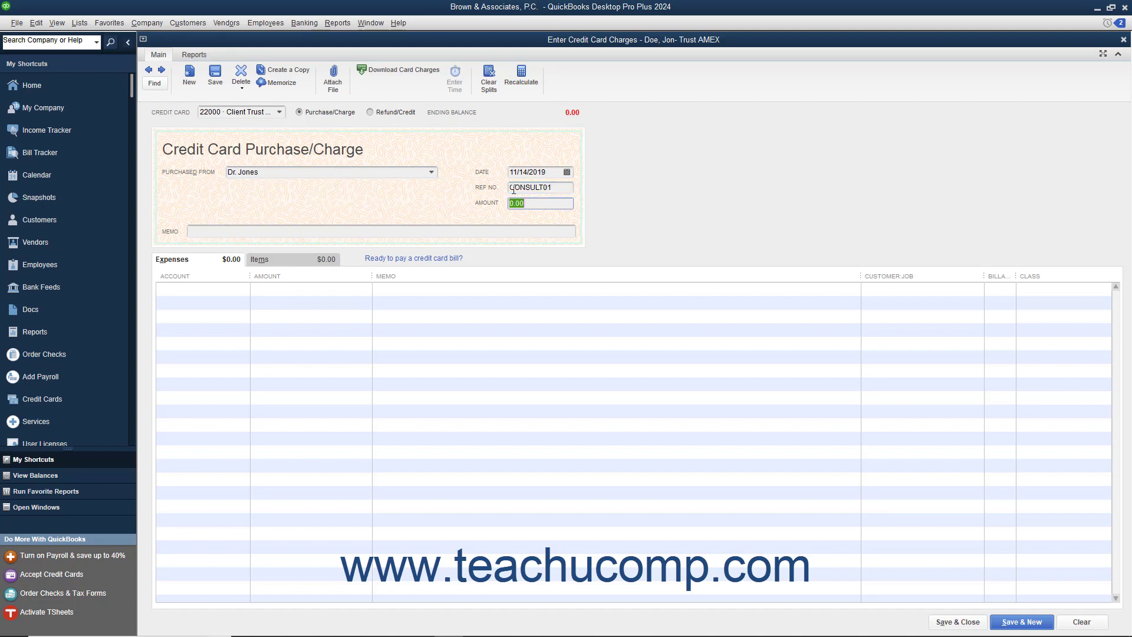
text(Expert witness consultation)
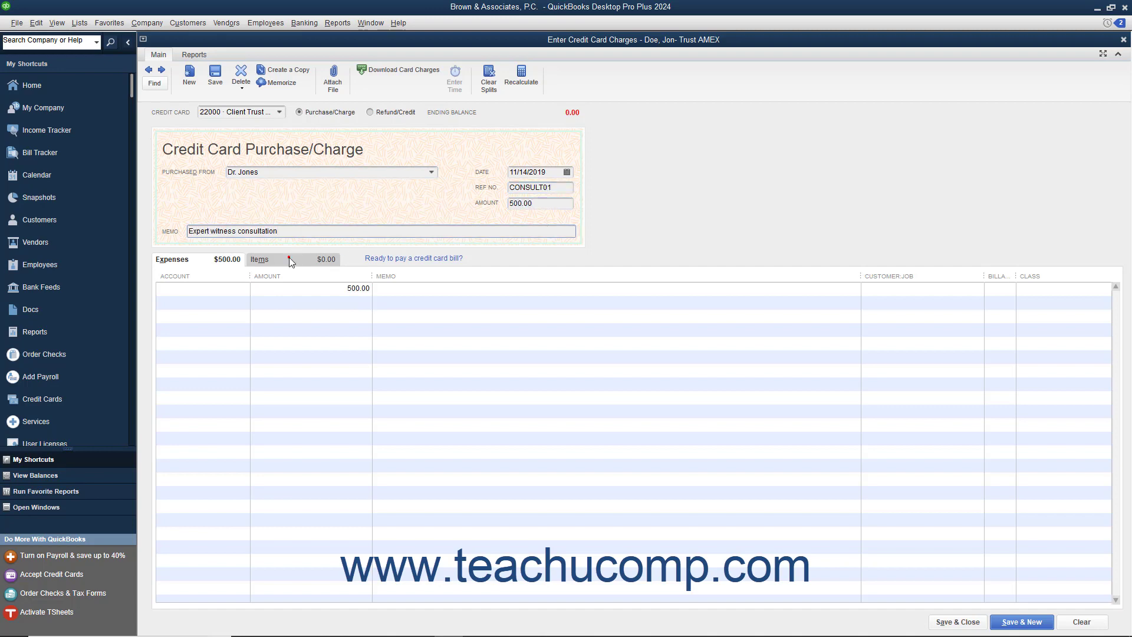
click(260, 259)
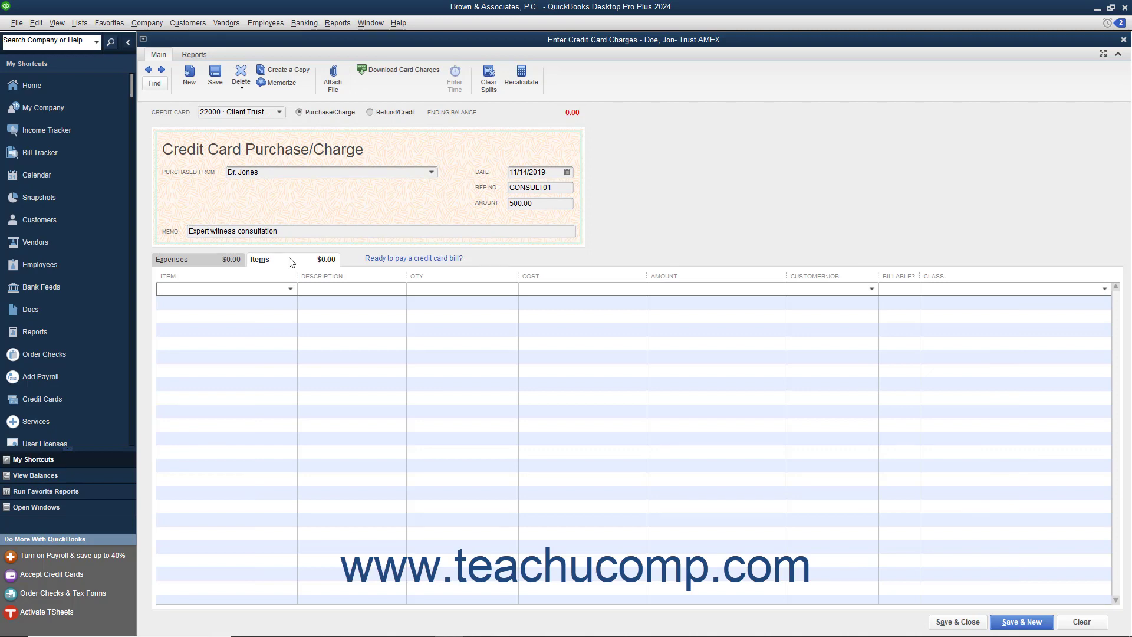
Add an Expert Consultant line, 8 × $62.50, on Doe, Jon's Trust Fund job with a class, and save
click(227, 289)
text(8)
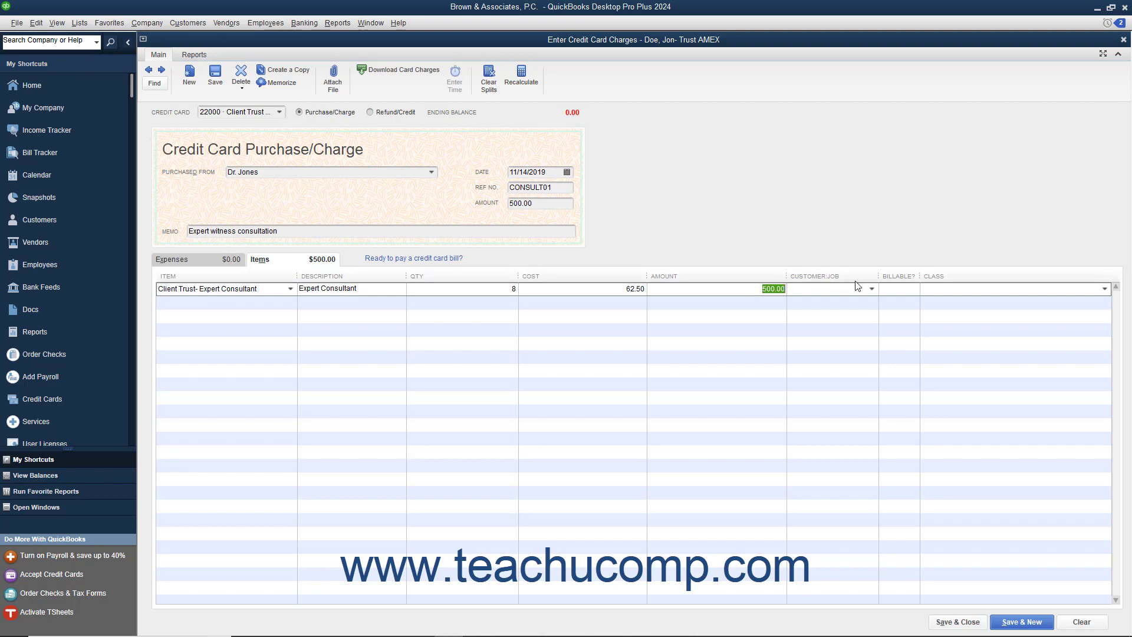
click(870, 288)
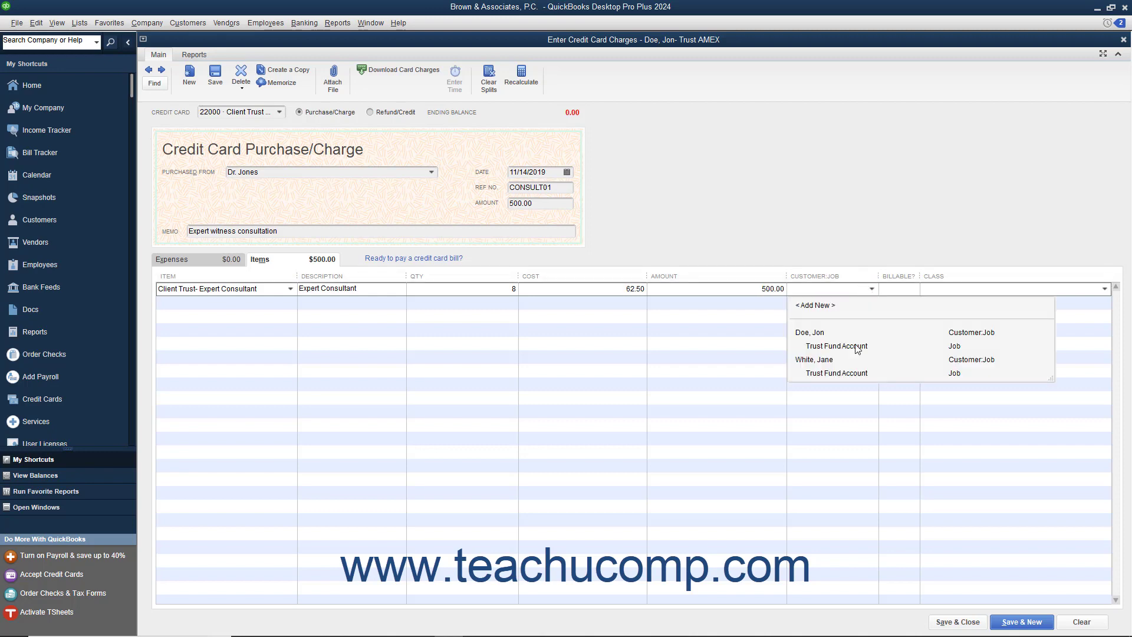
click(837, 345)
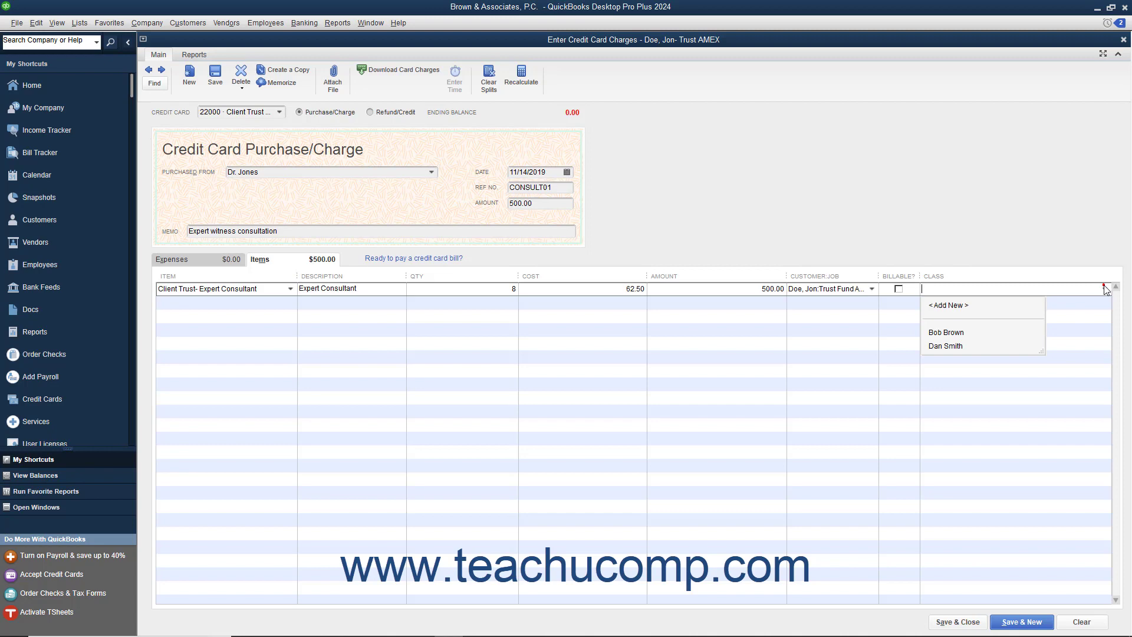
click(945, 332)
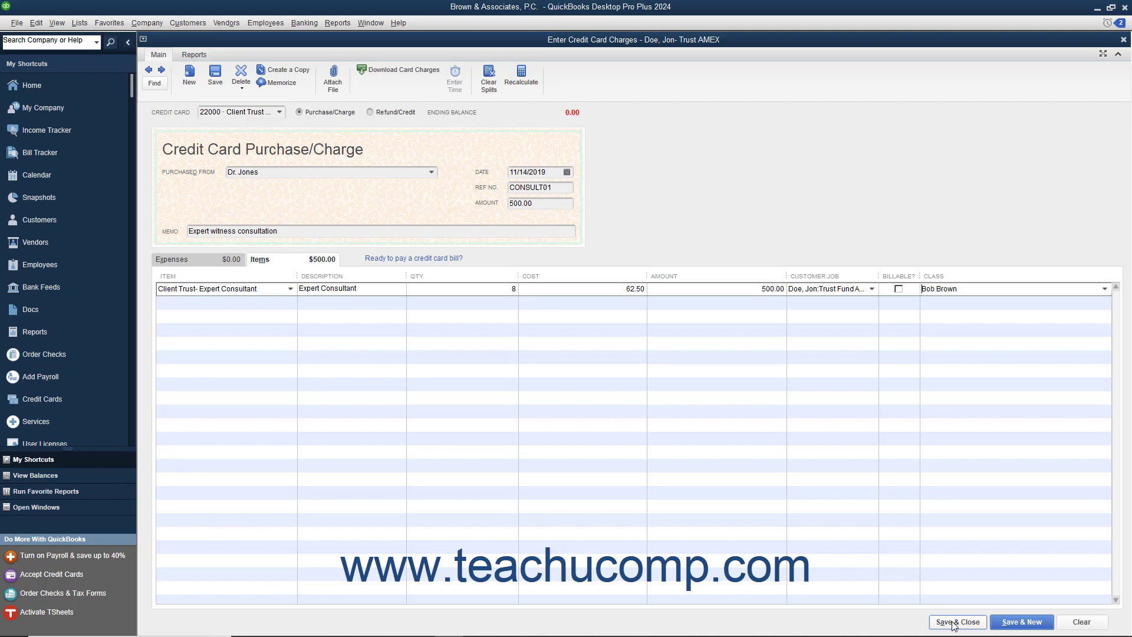
click(957, 621)
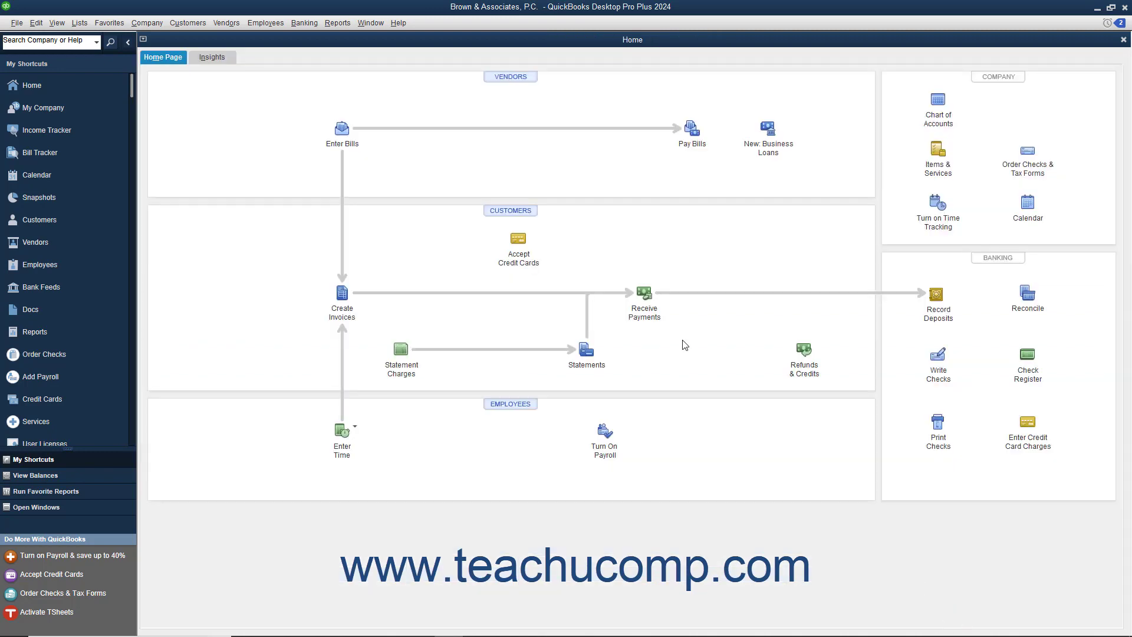
mouse_move(658, 330)
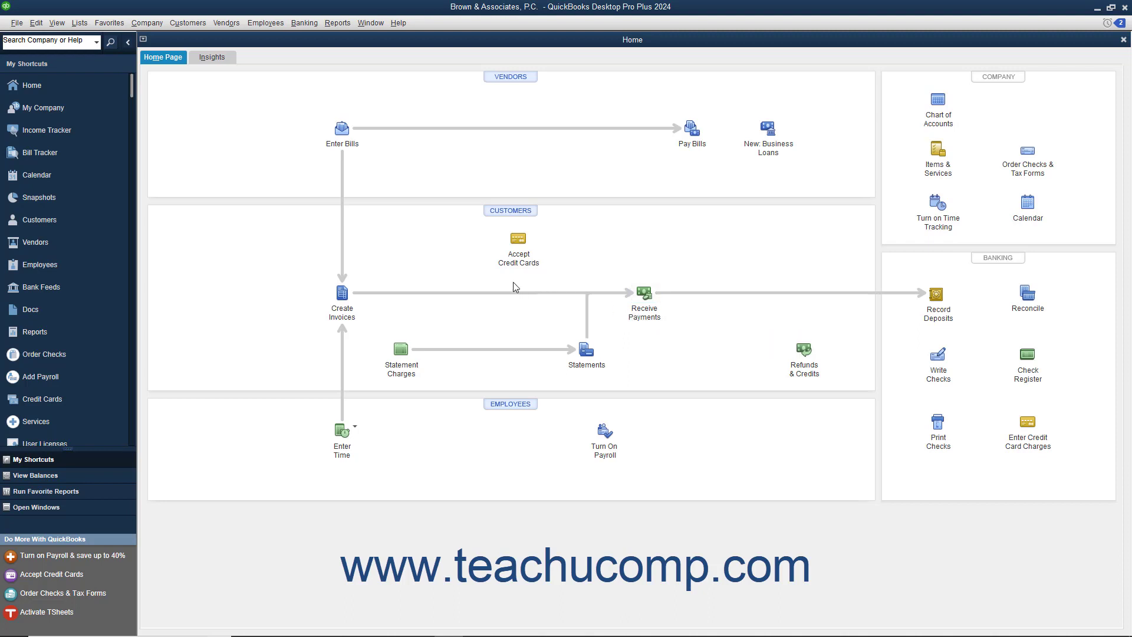
Open the Reconcile window from the Banking menu
click(304, 22)
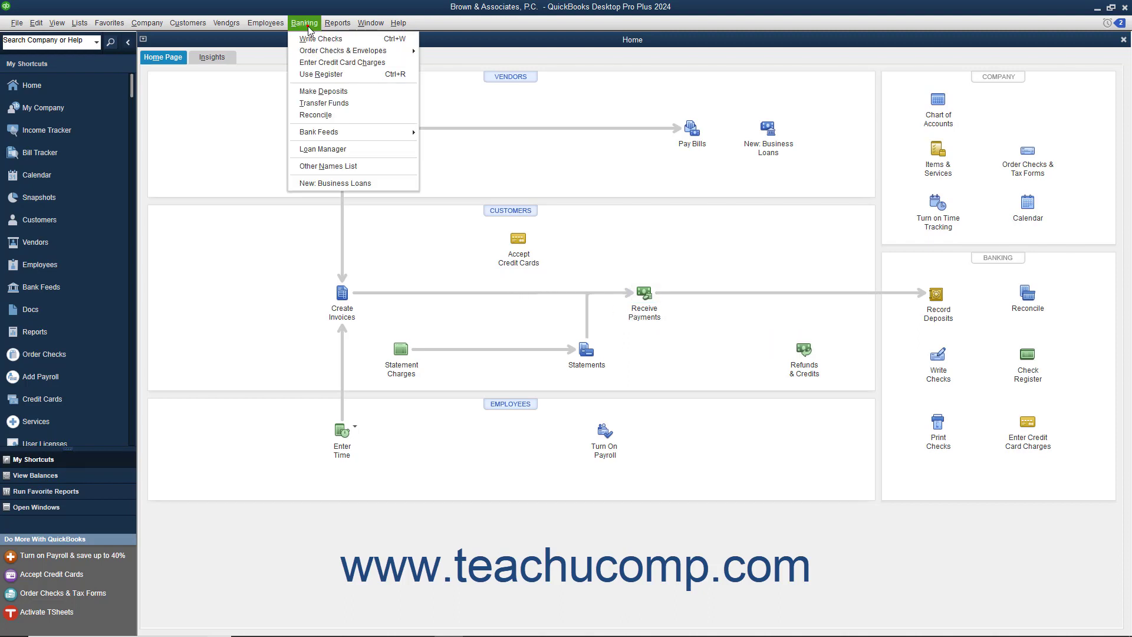
mouse_move(328, 118)
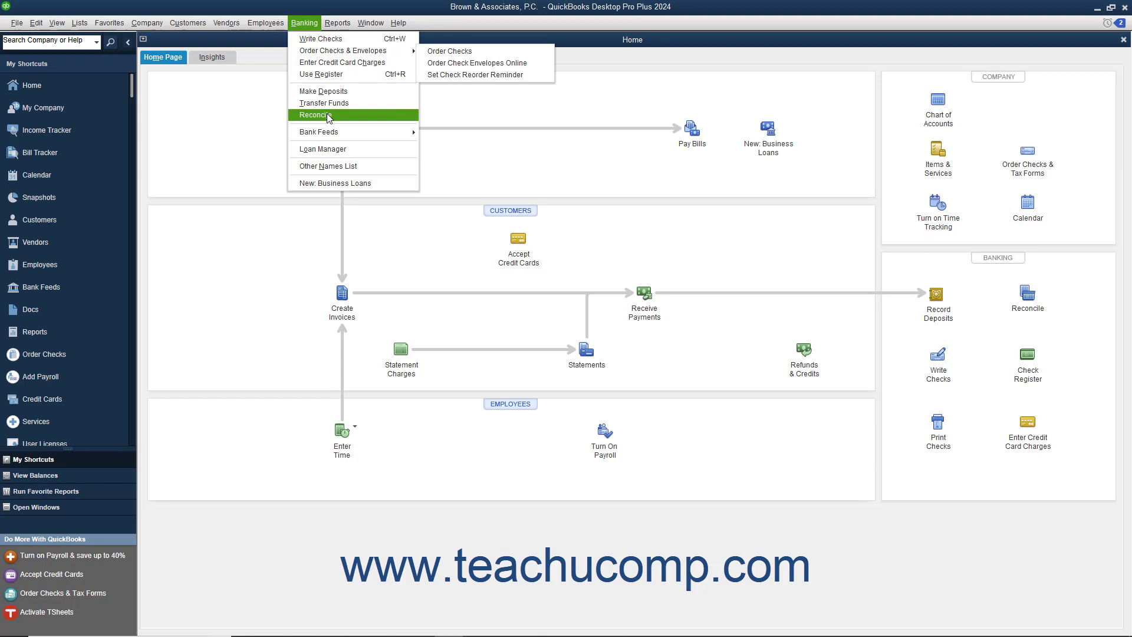
click(319, 108)
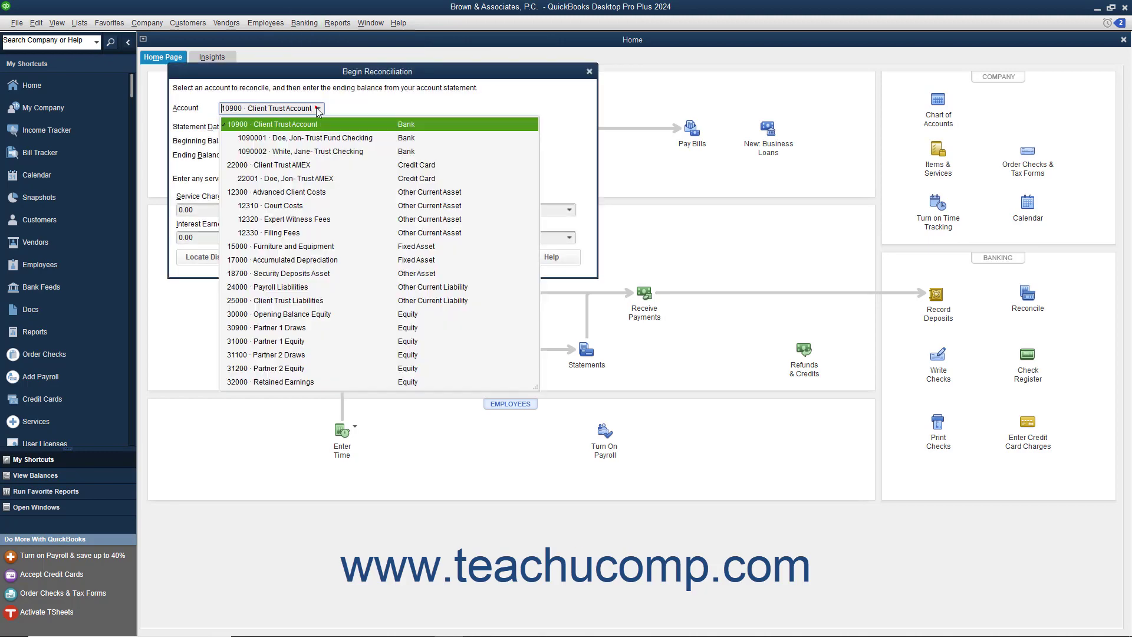
mouse_move(308, 178)
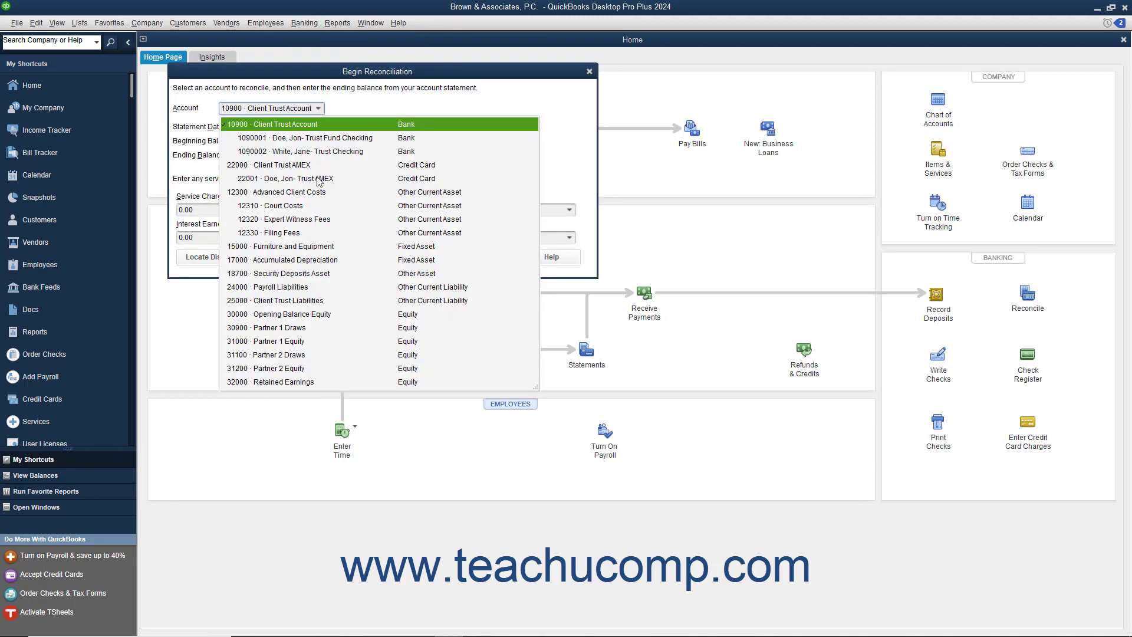
Begin reconciling the Trust AMEX account with statement date 11/30/2019 and ending balance 500
click(282, 164)
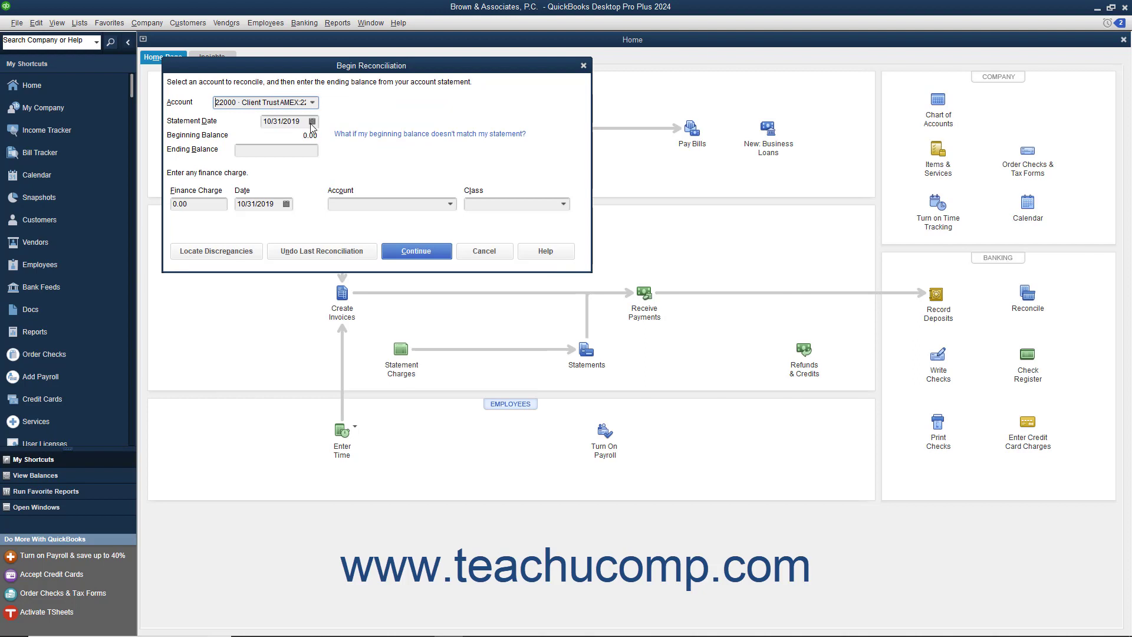
click(311, 121)
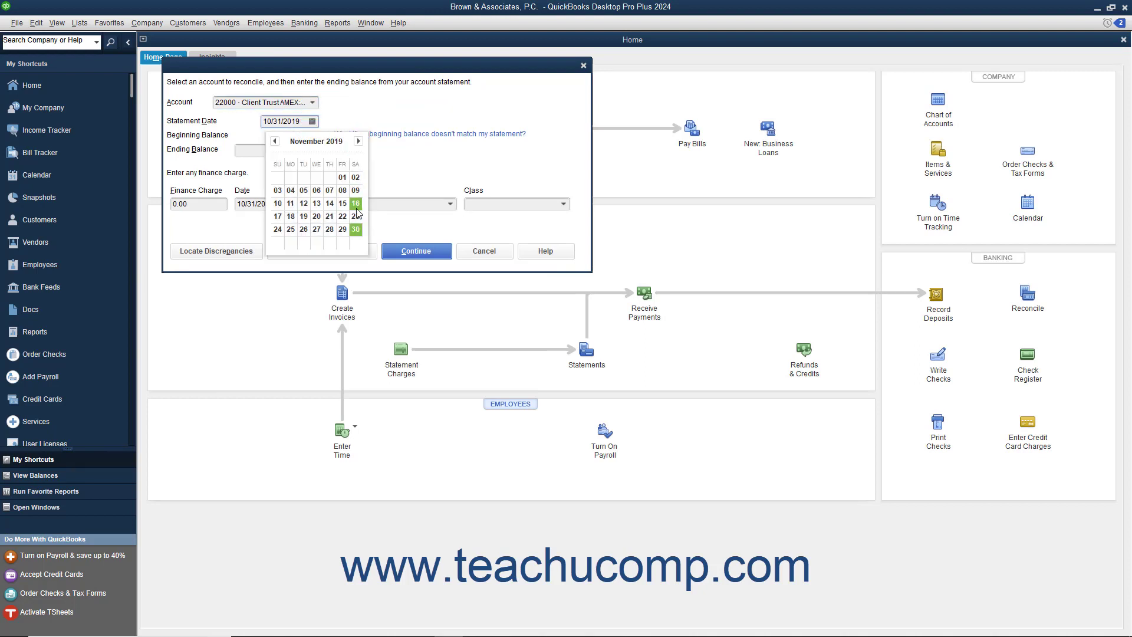
click(355, 230)
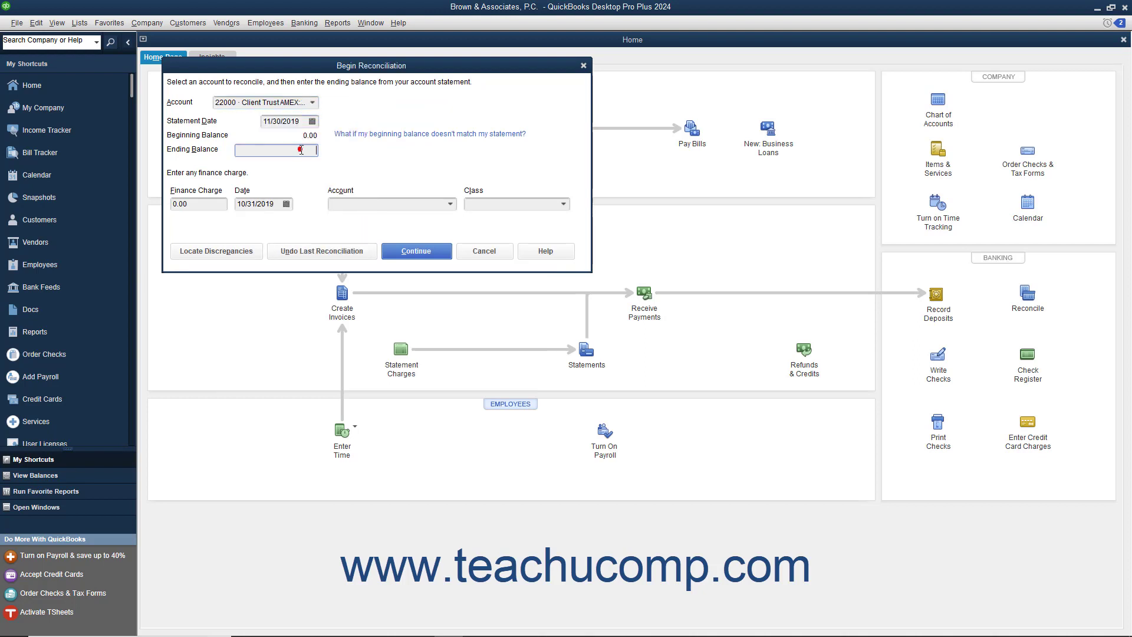
text(500)
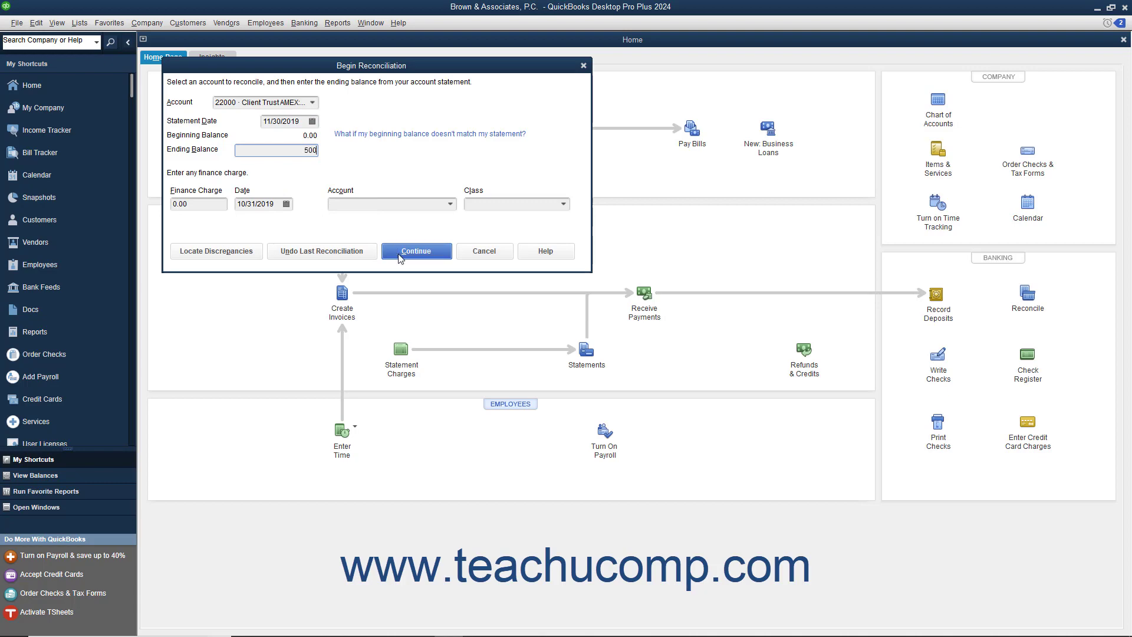
click(416, 251)
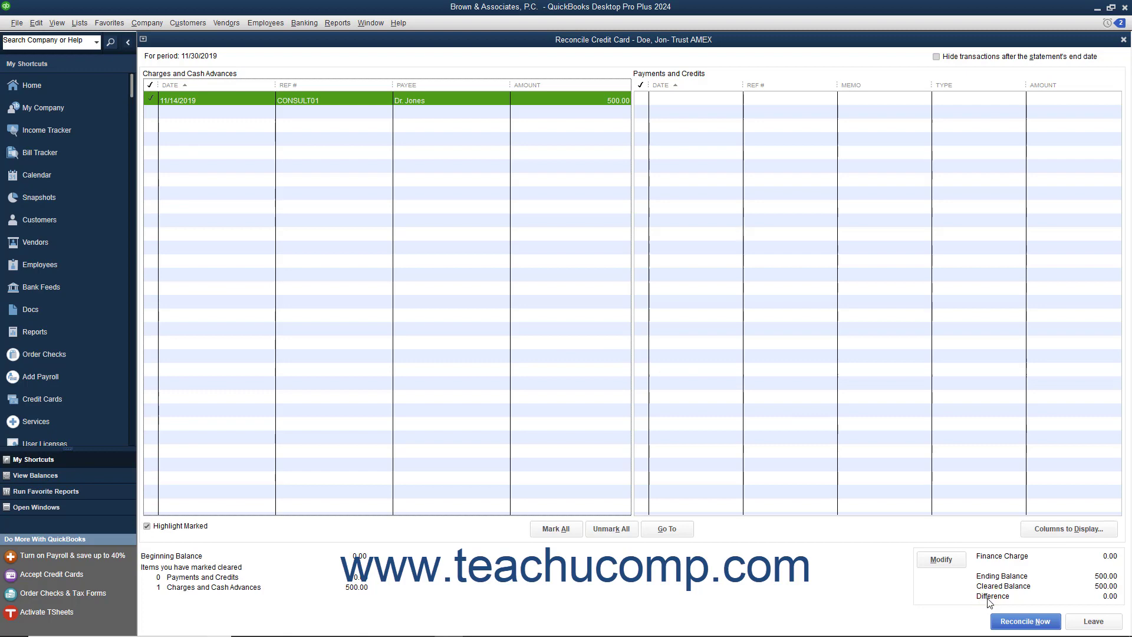
Complete the reconciliation and choose to enter a bill to pay the balance later
click(1024, 621)
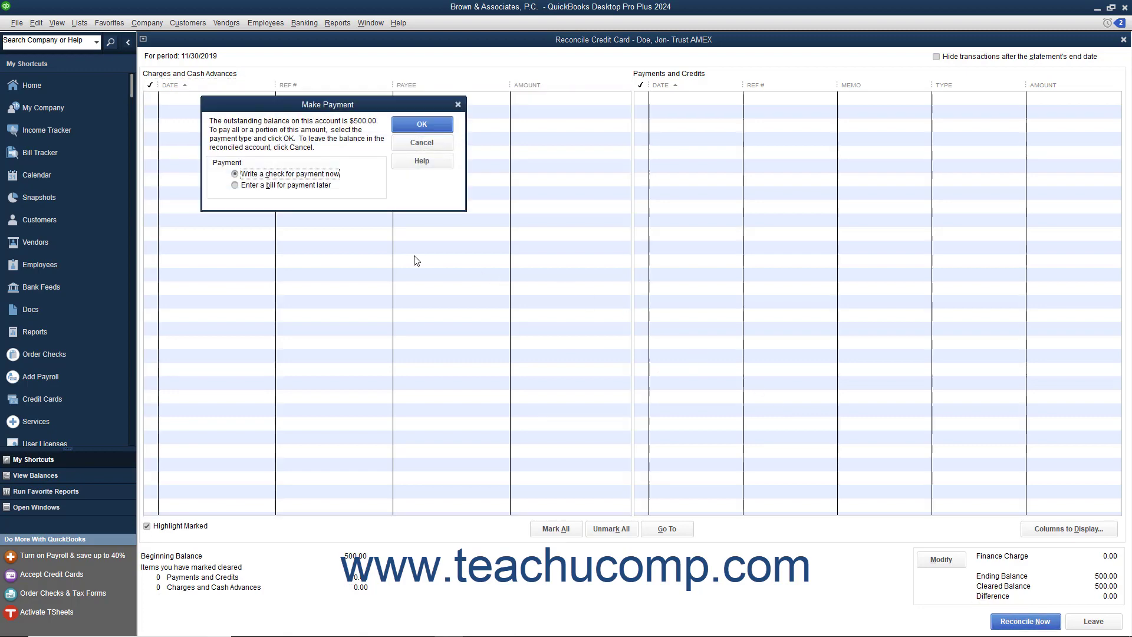
click(235, 184)
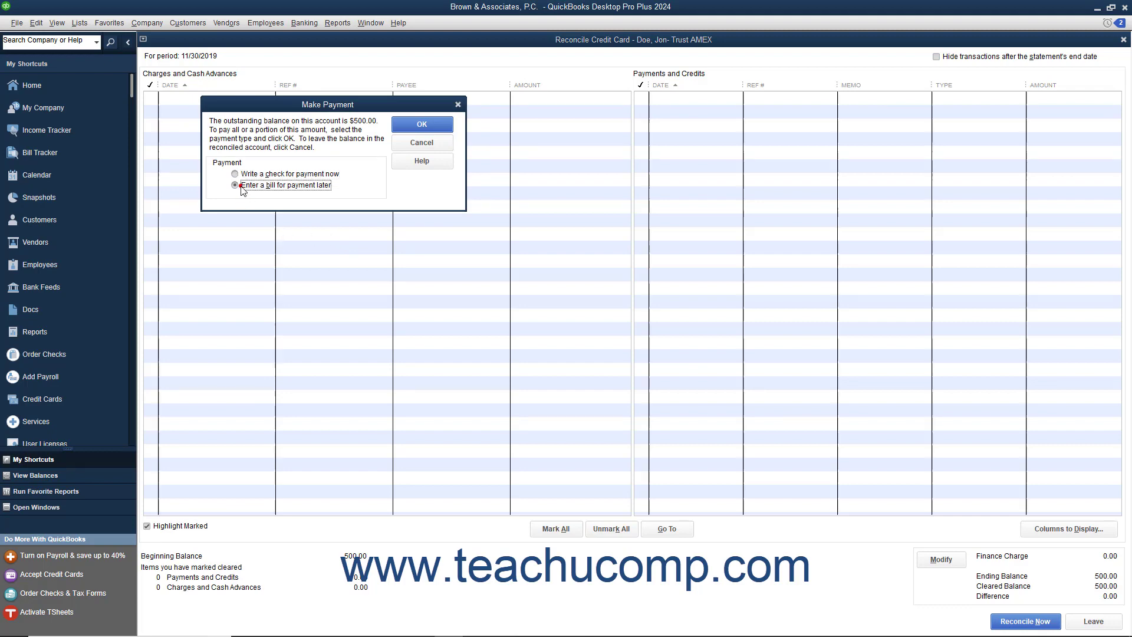
click(421, 123)
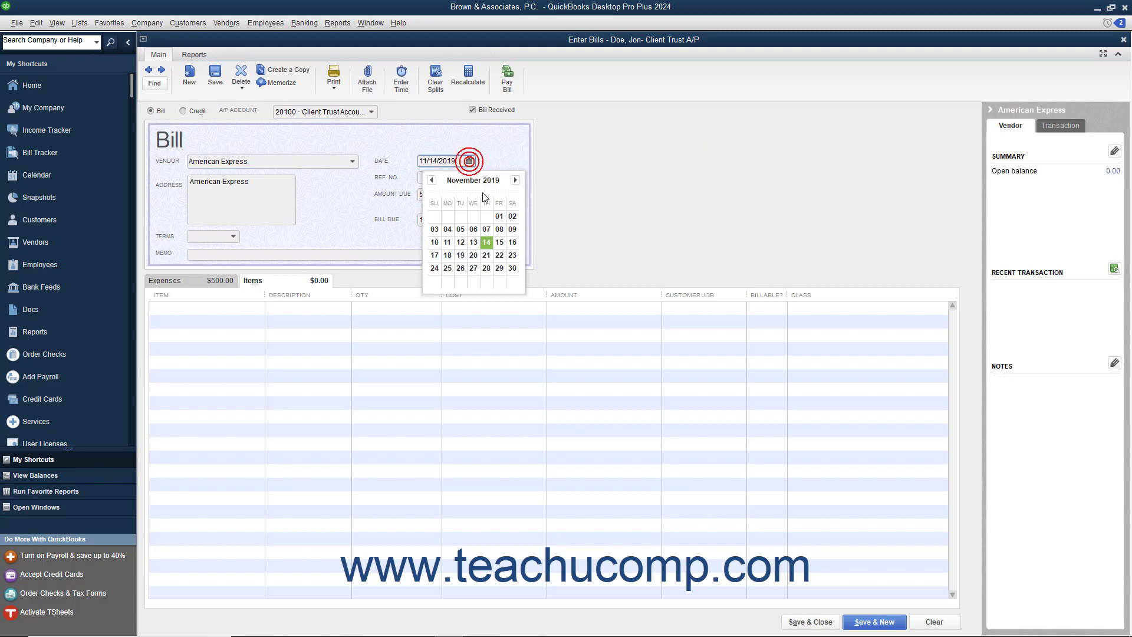
Date the bill 11/30/2019, due 12/30/2019, ref CREDIT01, memo 'First month of credit card charges'
click(468, 220)
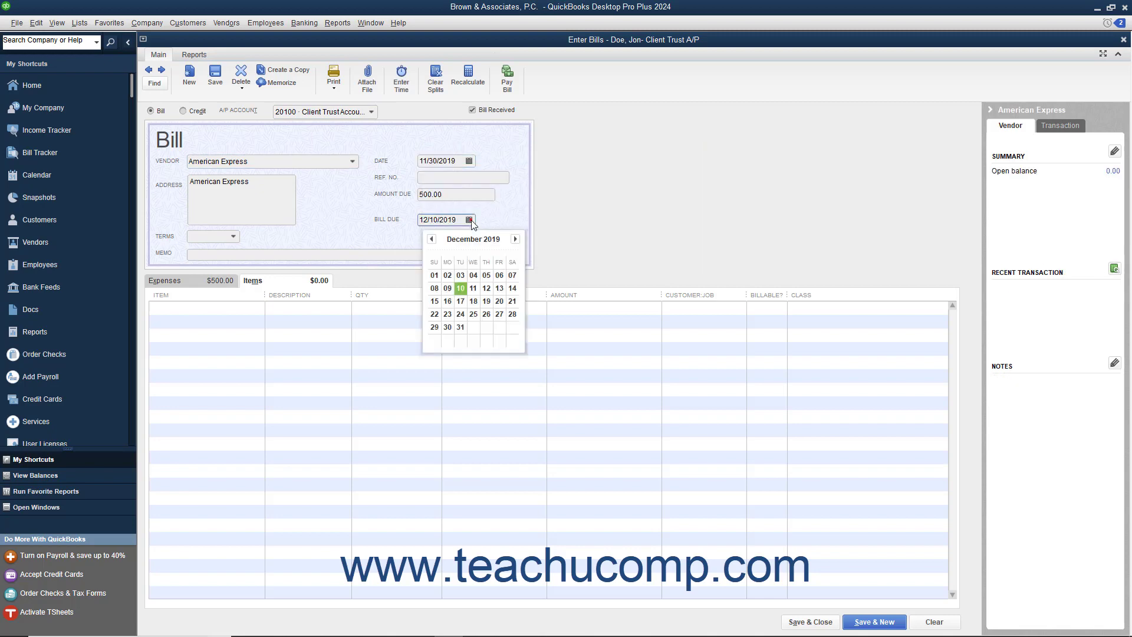
click(447, 326)
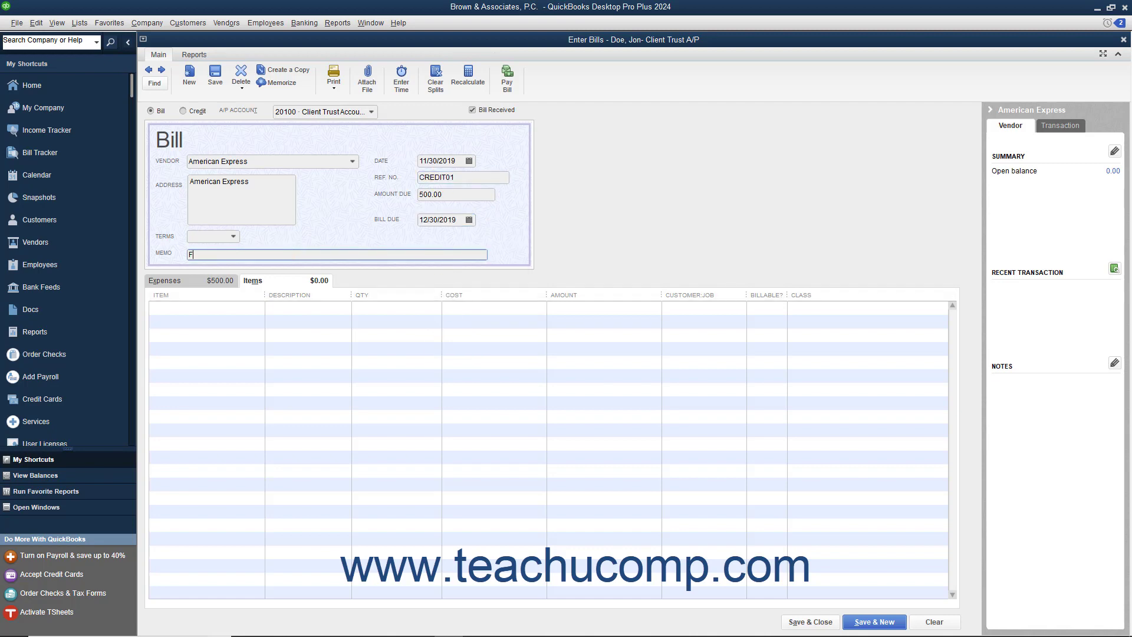
text(First month of credit card charges)
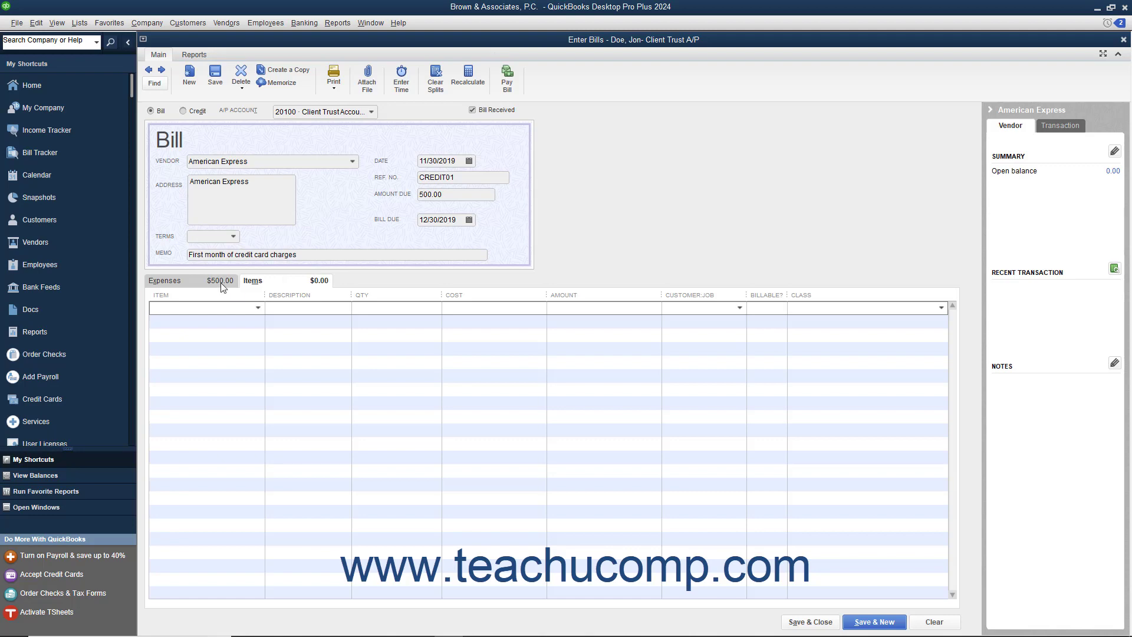
Give the $500 expense line an account, Doe, Jon's trust job and a class, then save
click(164, 281)
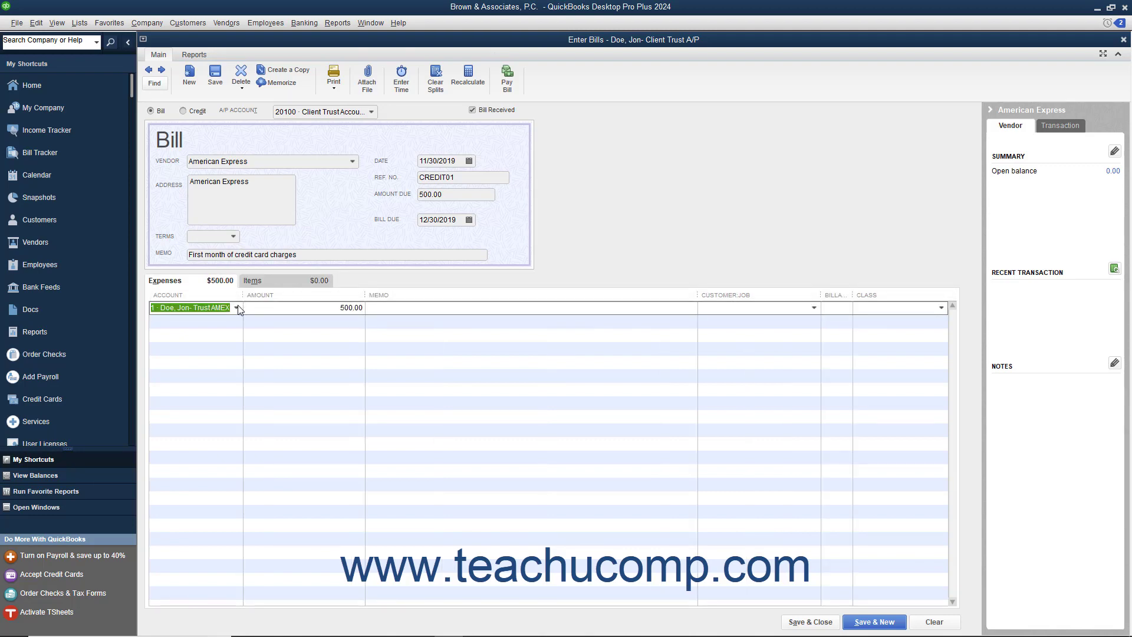
click(238, 307)
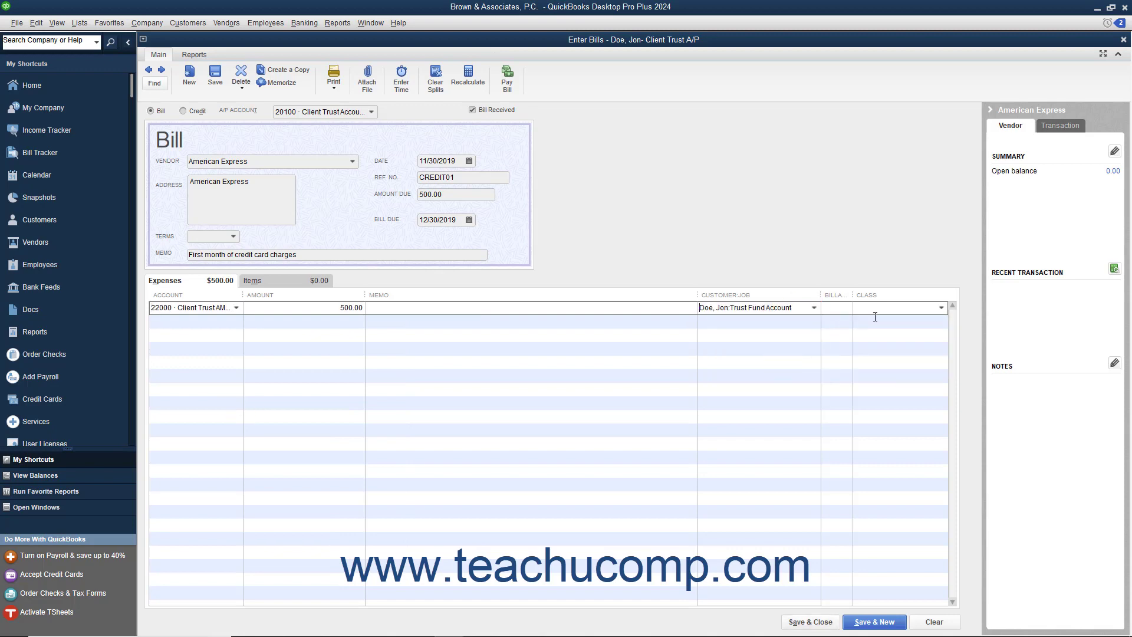
click(941, 307)
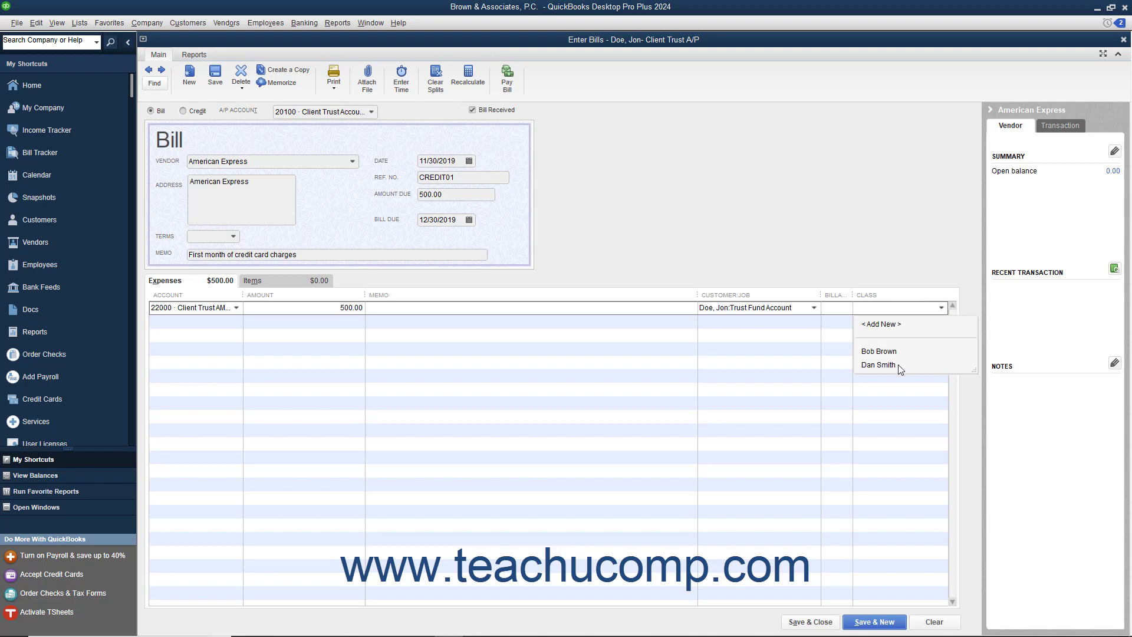
click(878, 351)
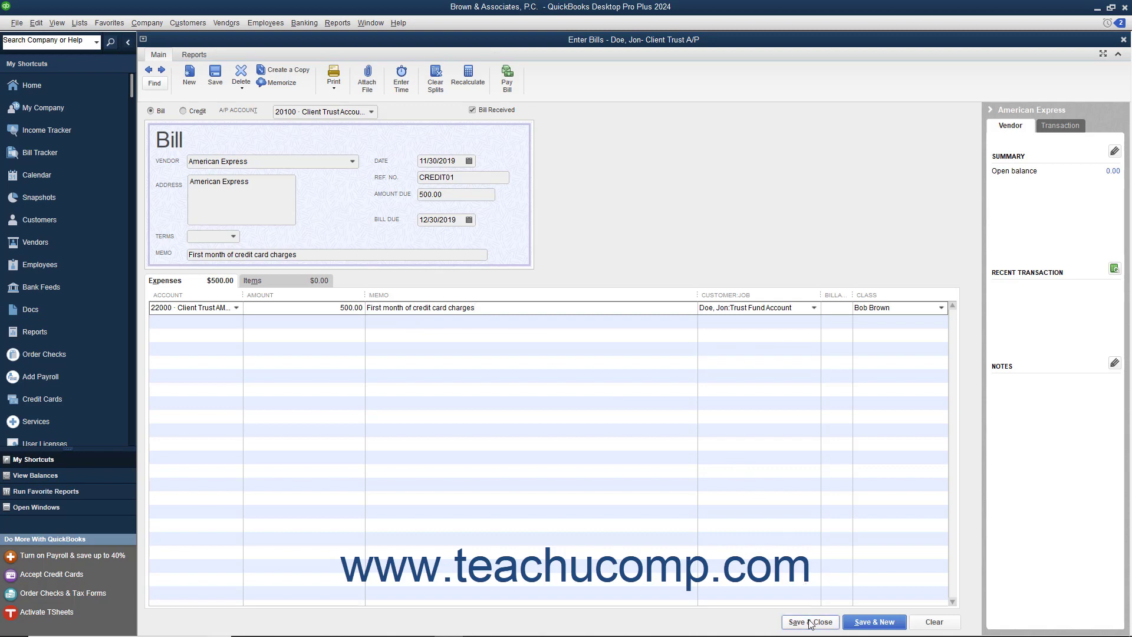
click(810, 622)
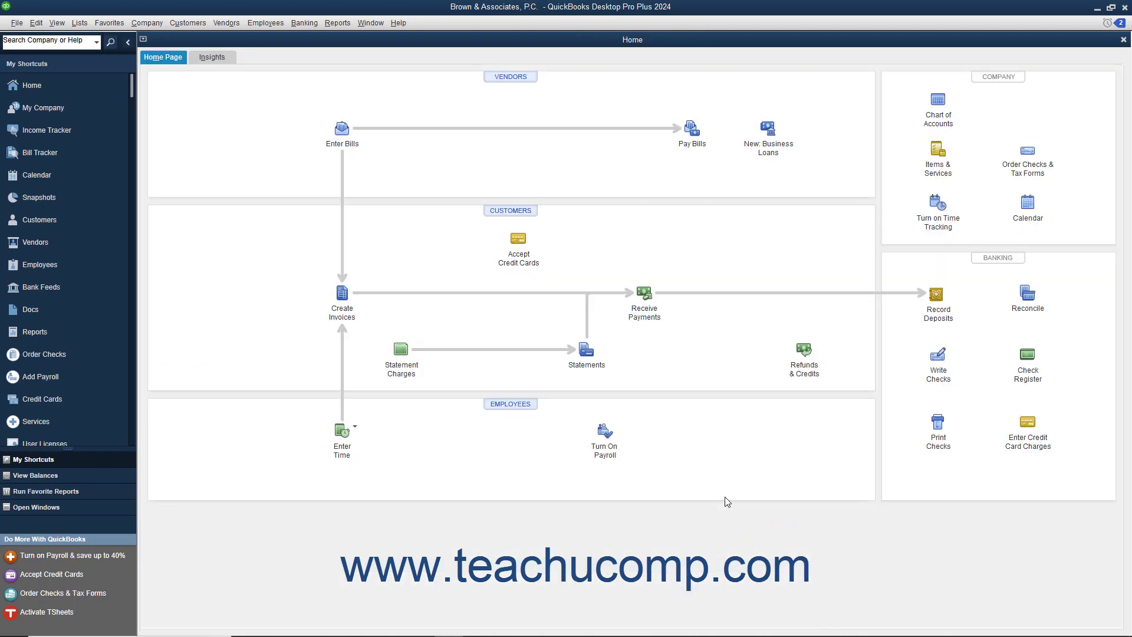